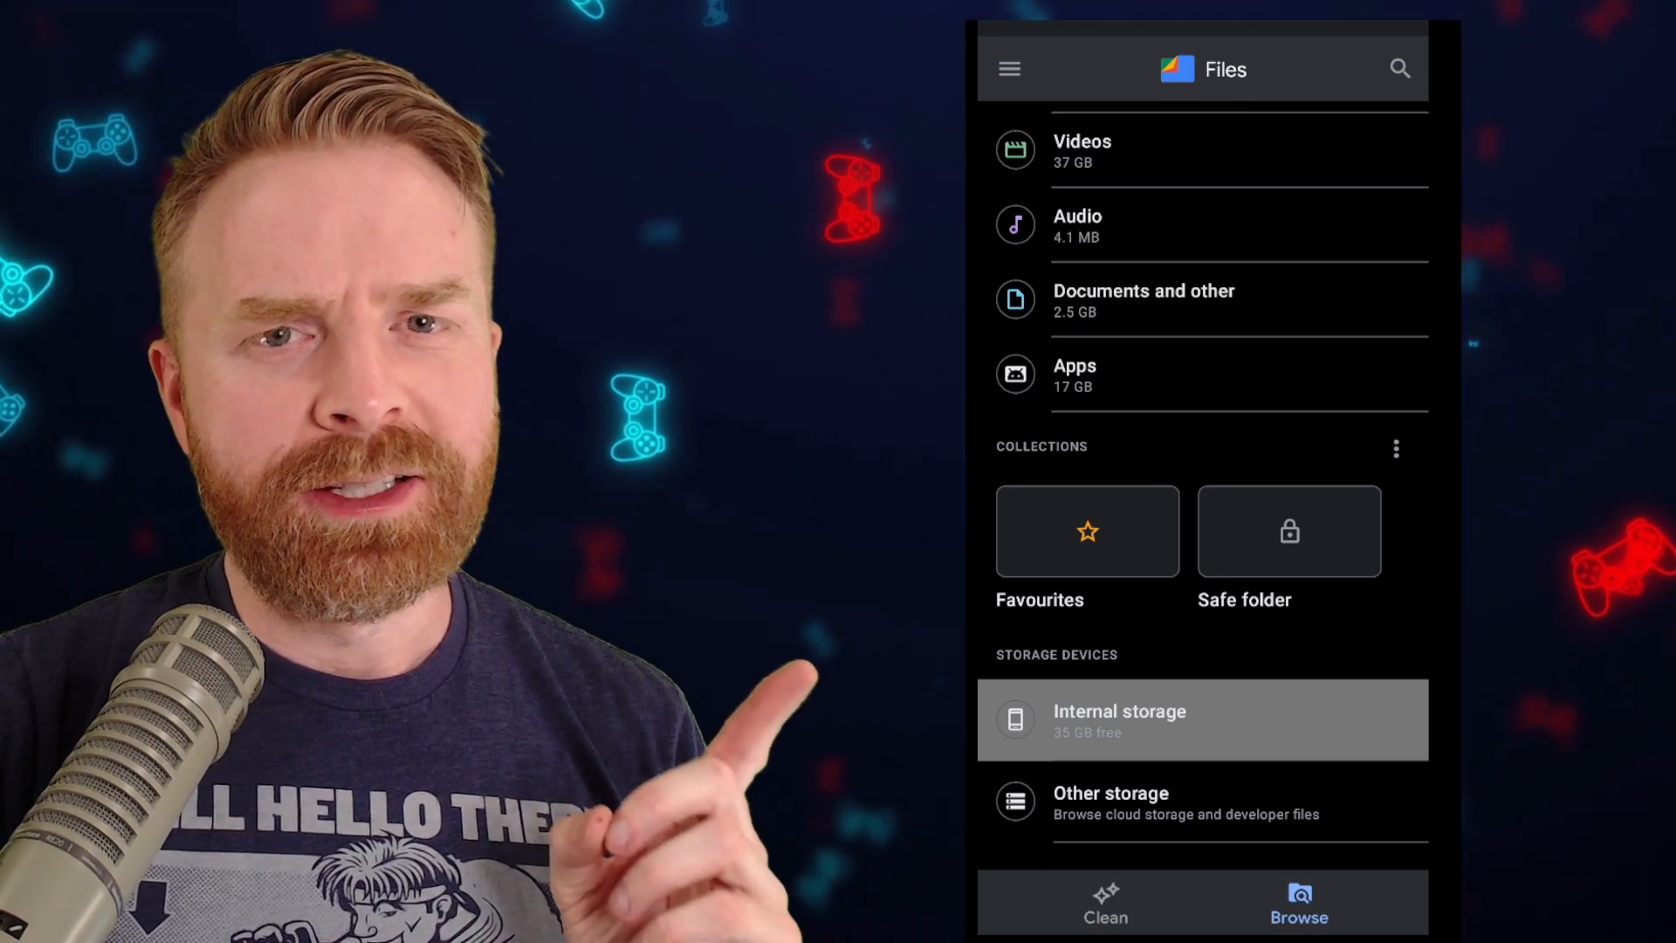
# Browse into the phone's Internal storage to reach its folder list
pyautogui.click(1203, 717)
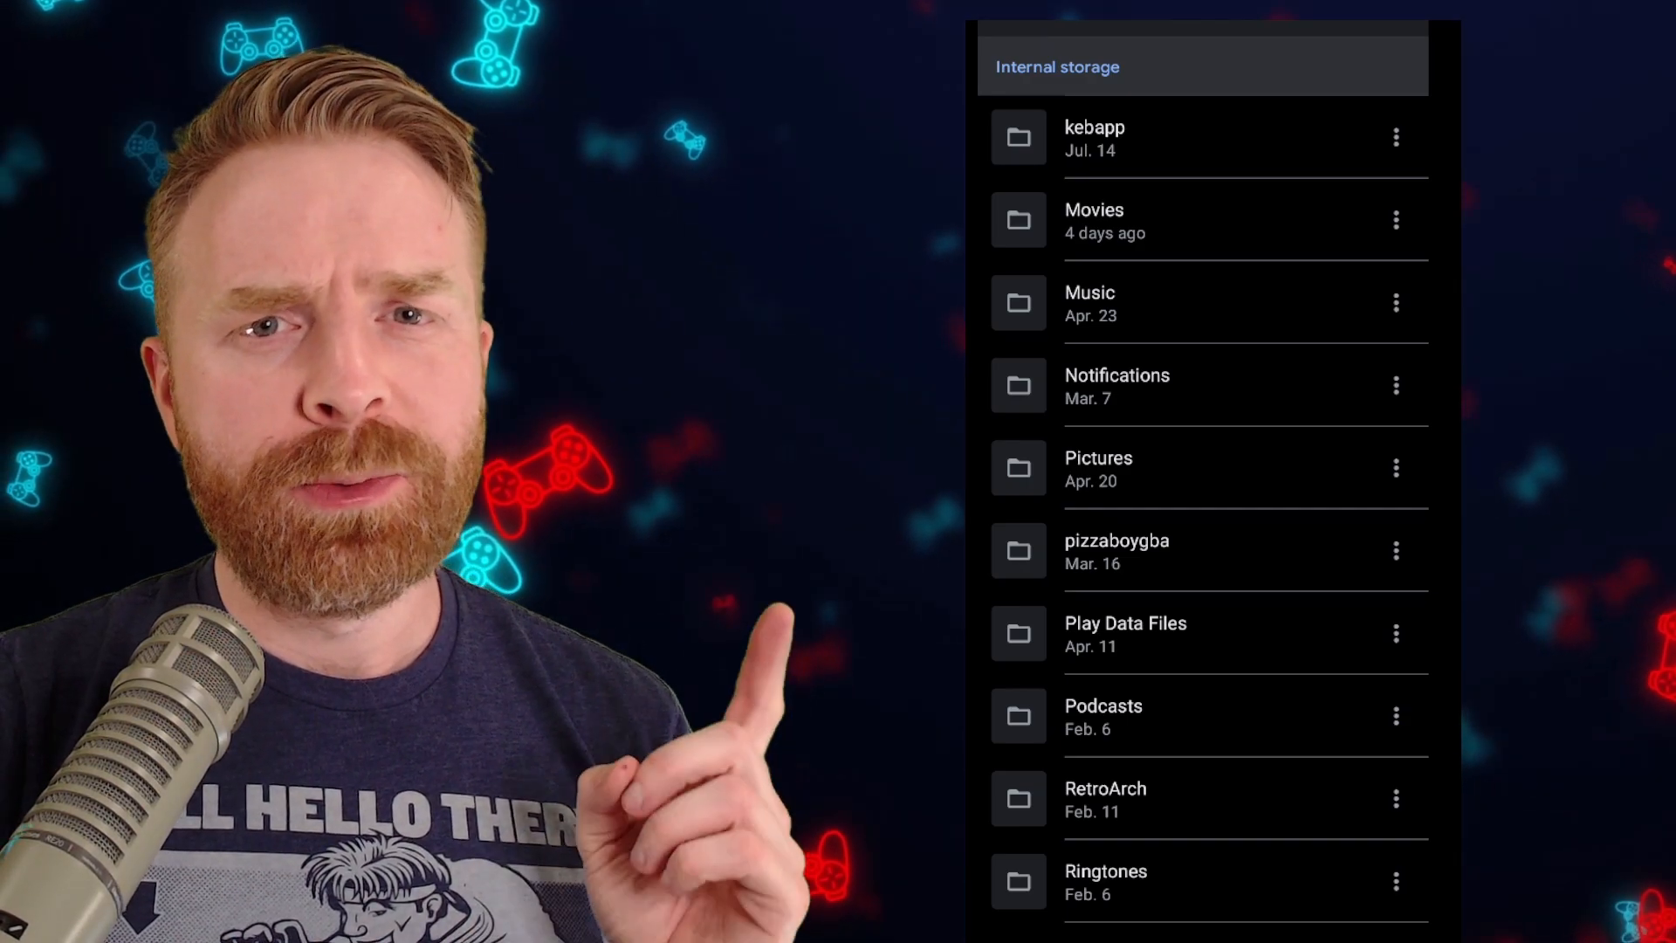
pyautogui.click(1105, 798)
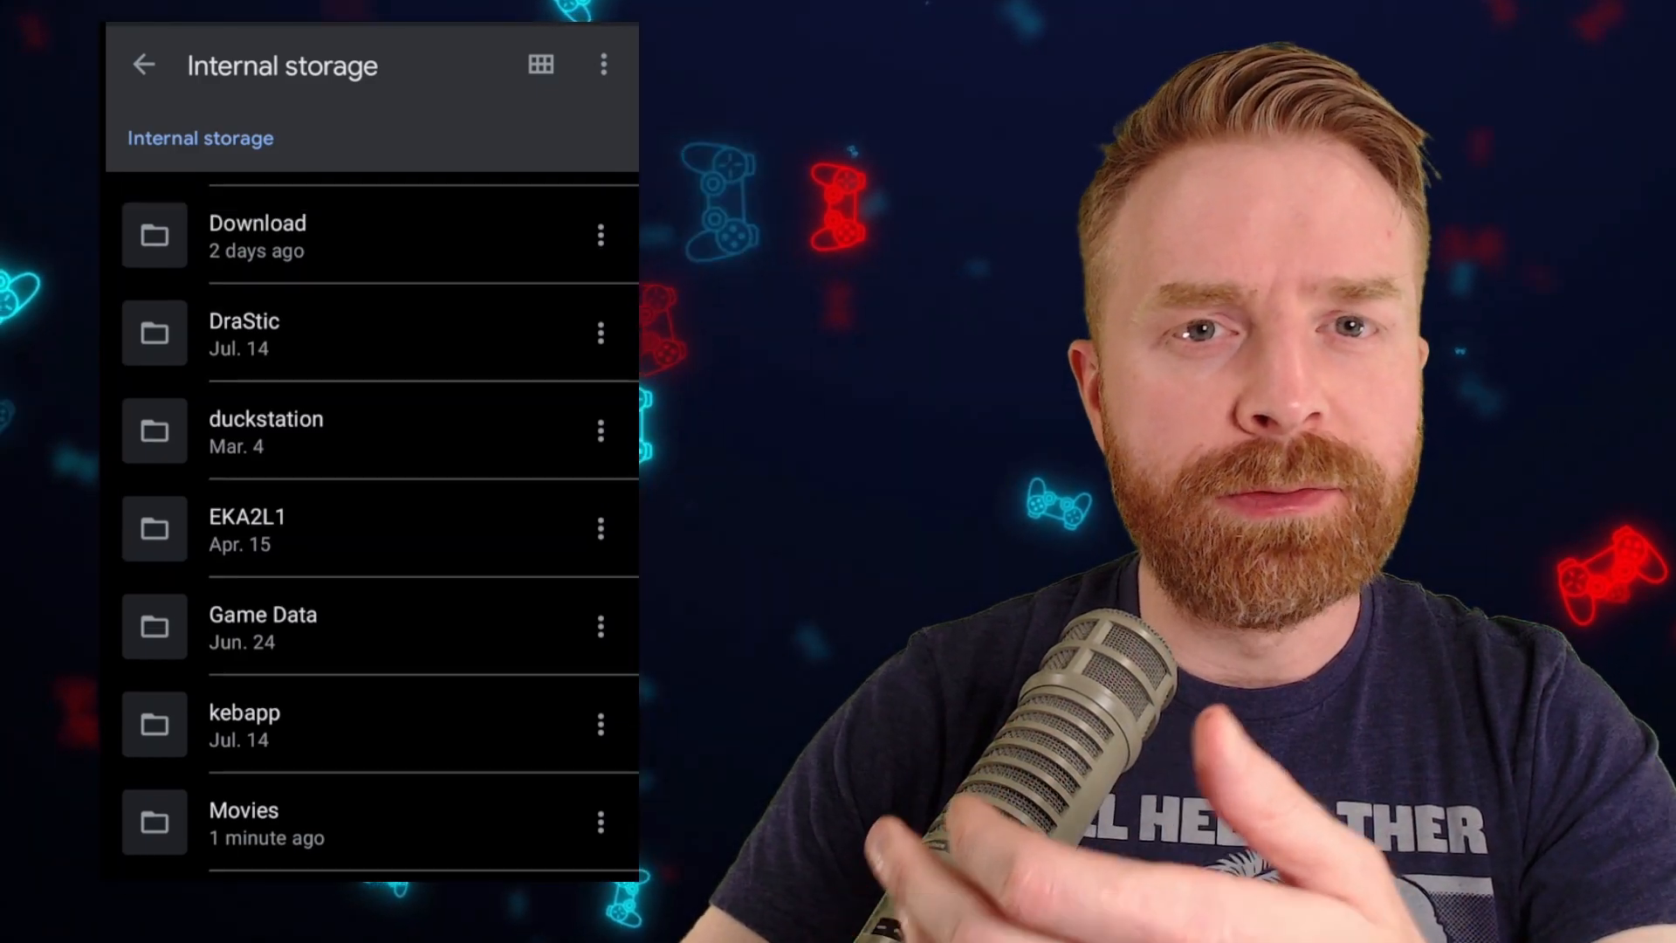
pyautogui.click(265, 432)
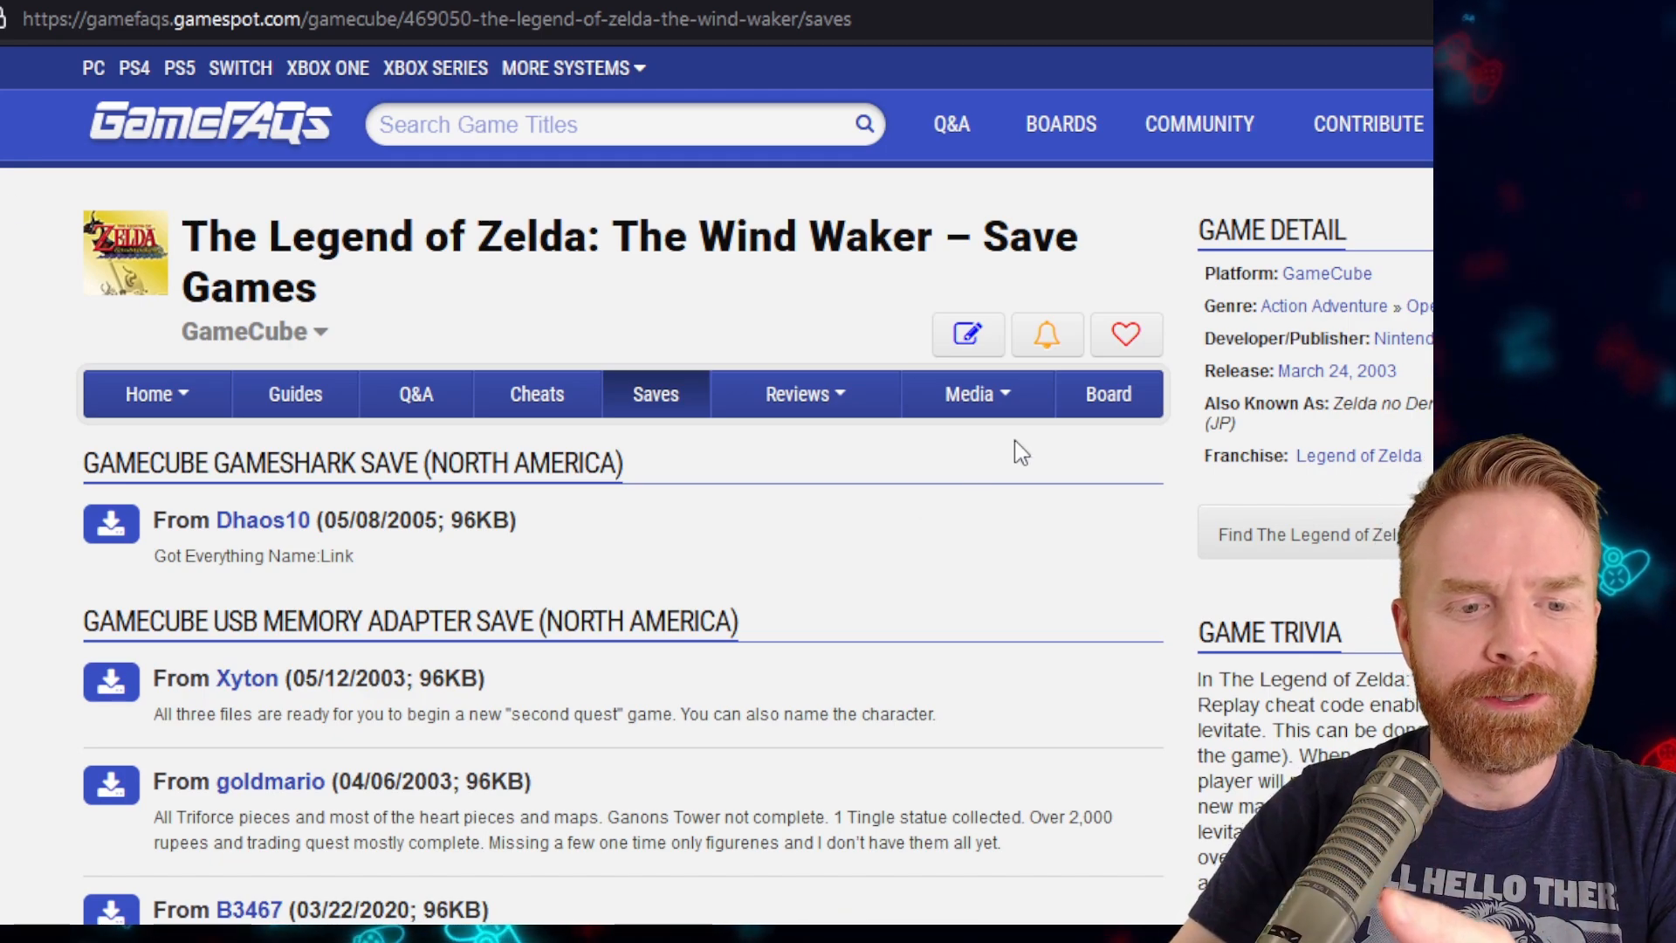
# Download the-legend-of-zelda-the-wind-waker.3034.gci from the GameFAQs saves list to the computer
pyautogui.scroll(-3)
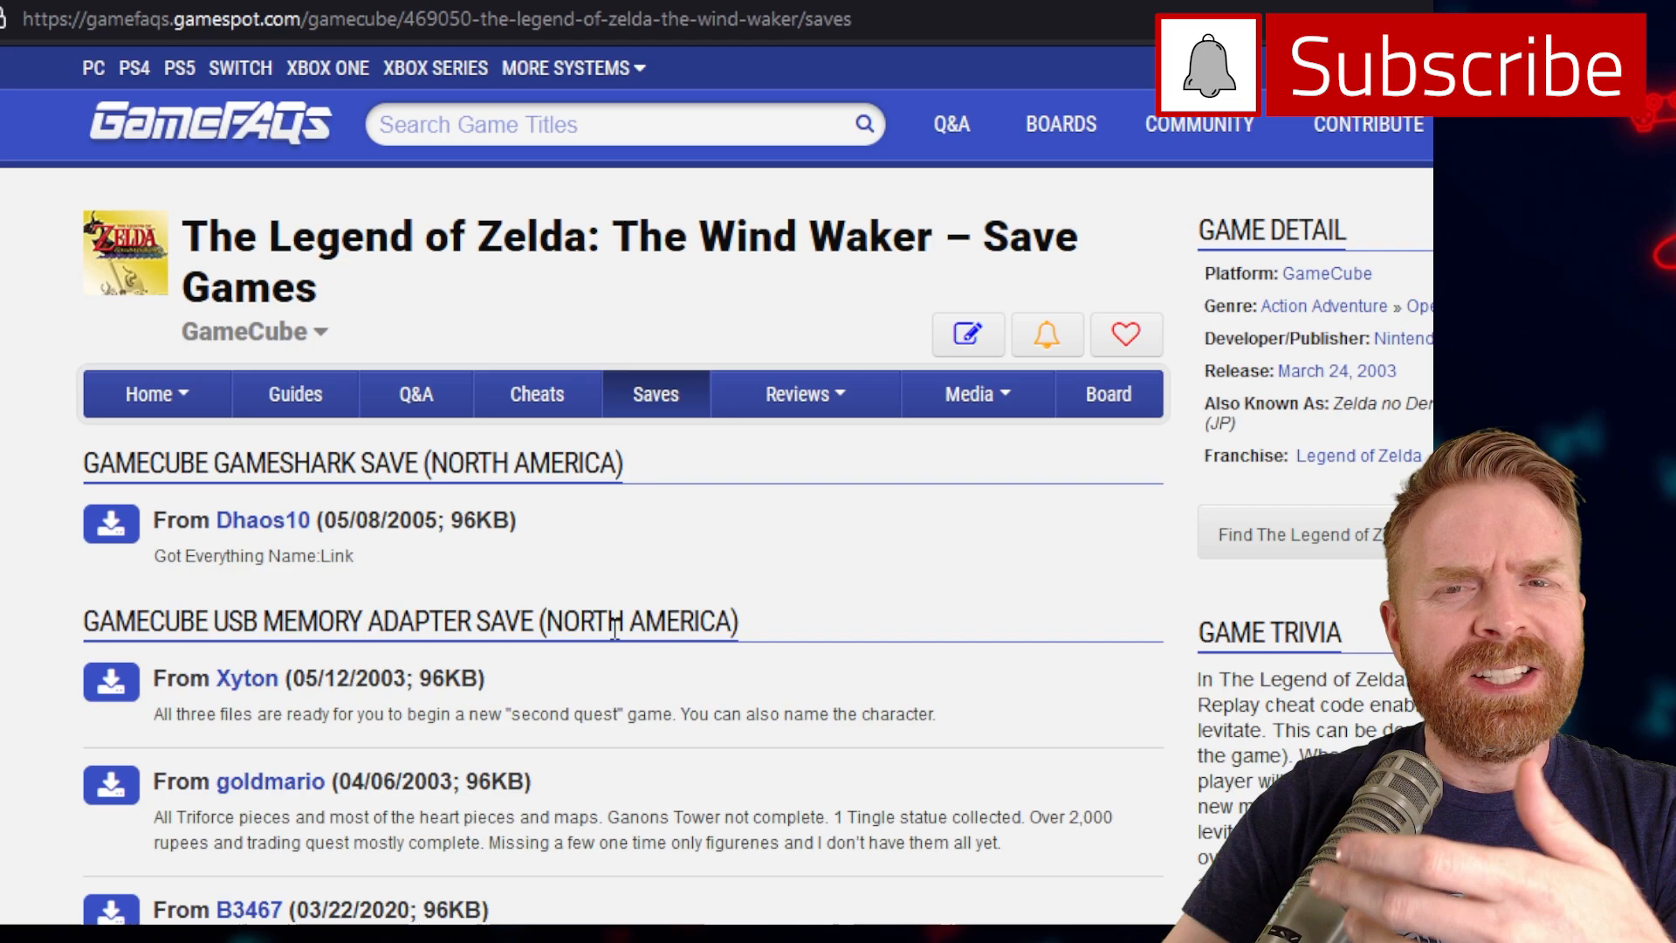
pyautogui.scroll(-3)
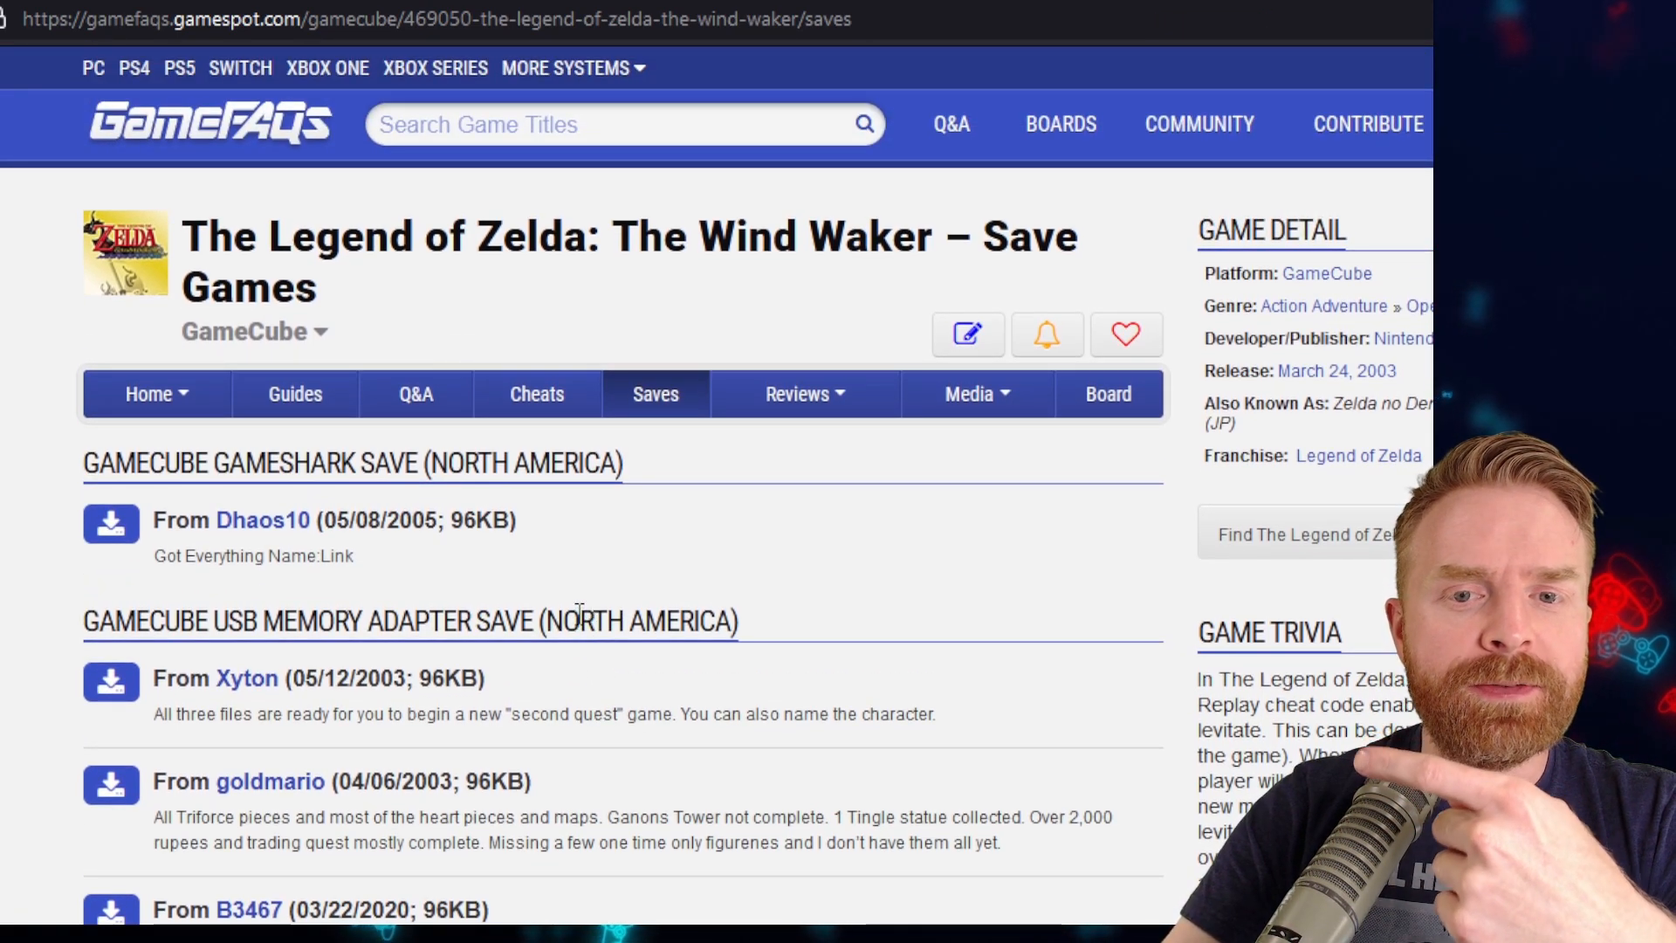
pyautogui.scroll(-3)
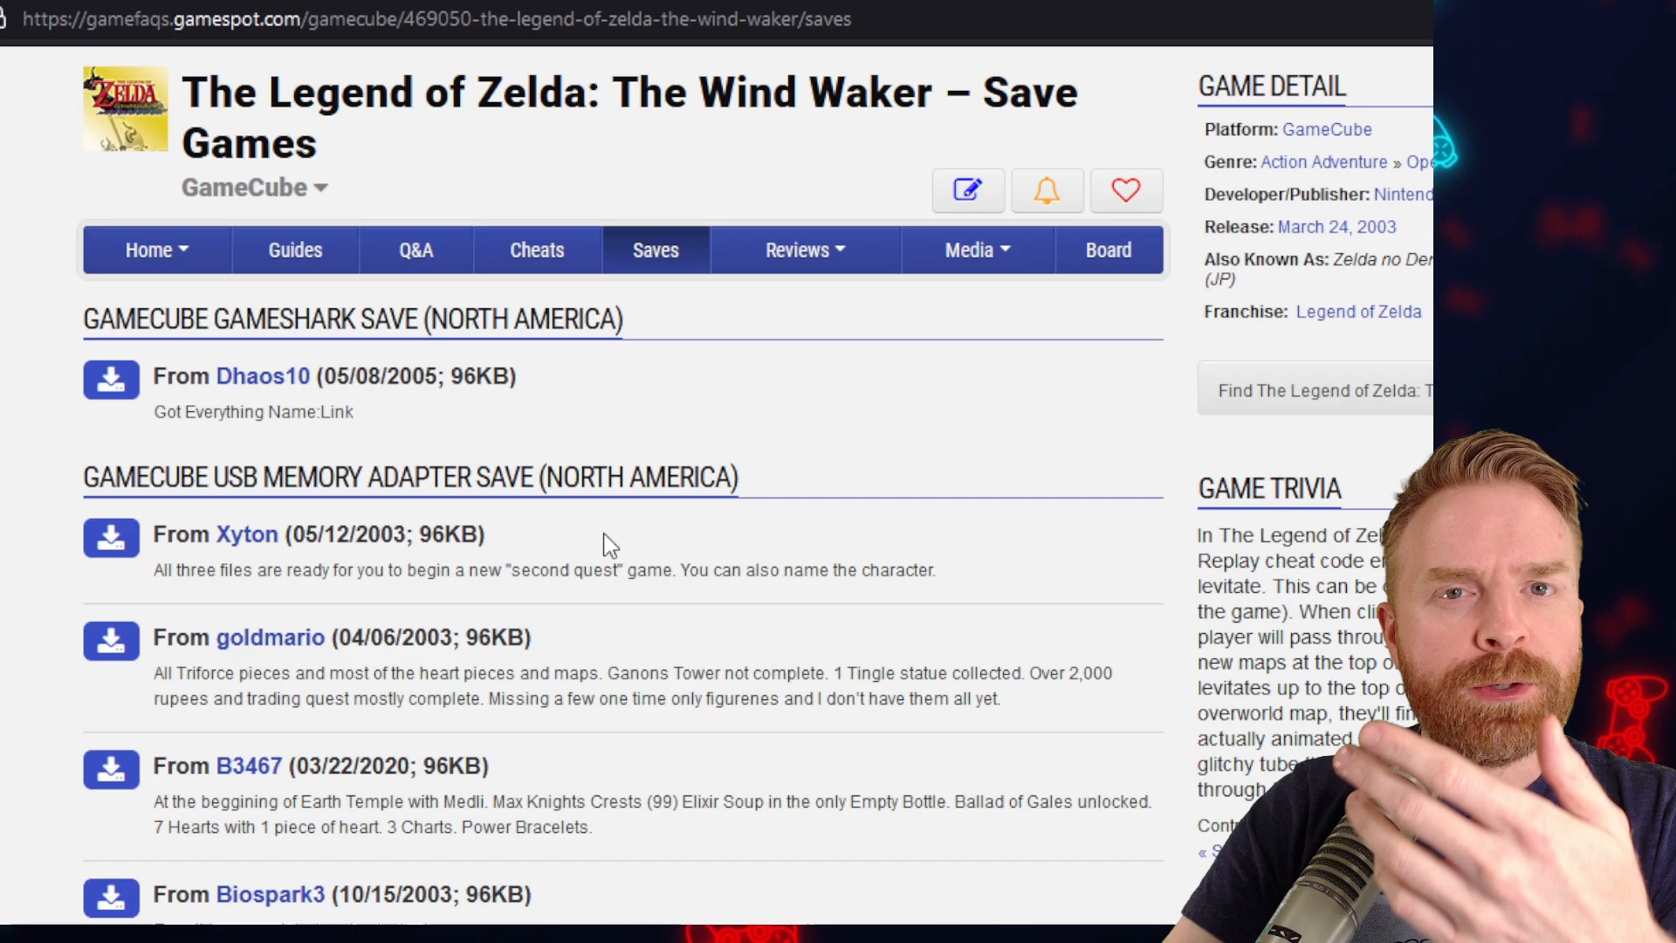
pyautogui.scroll(-3)
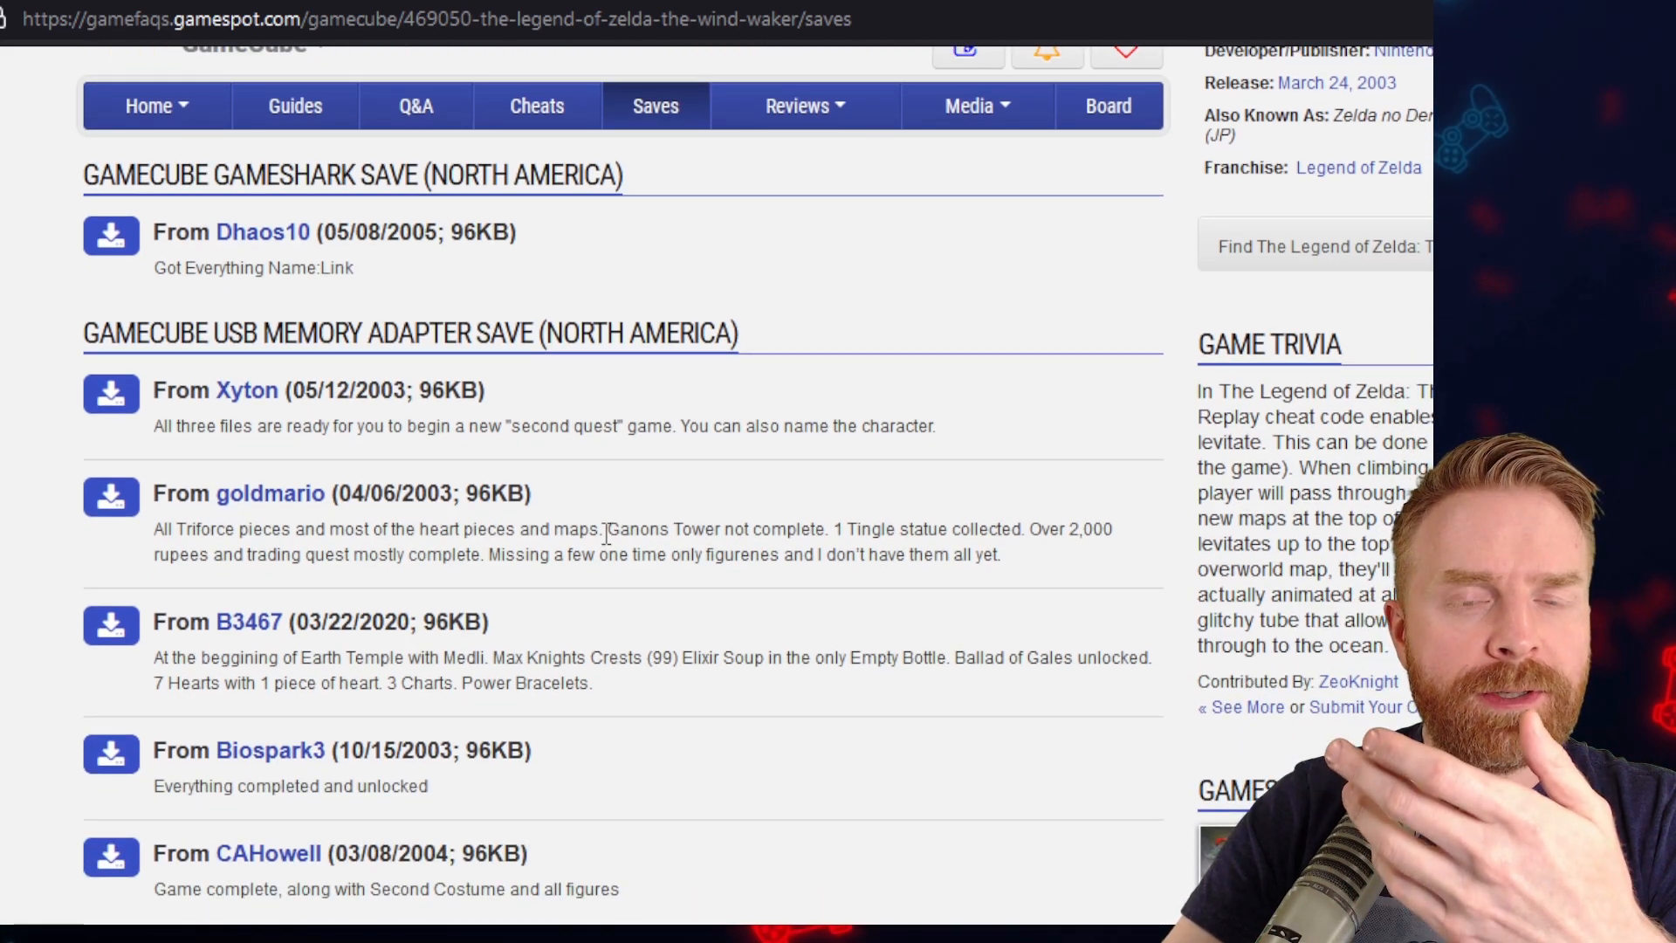
pyautogui.scroll(-3)
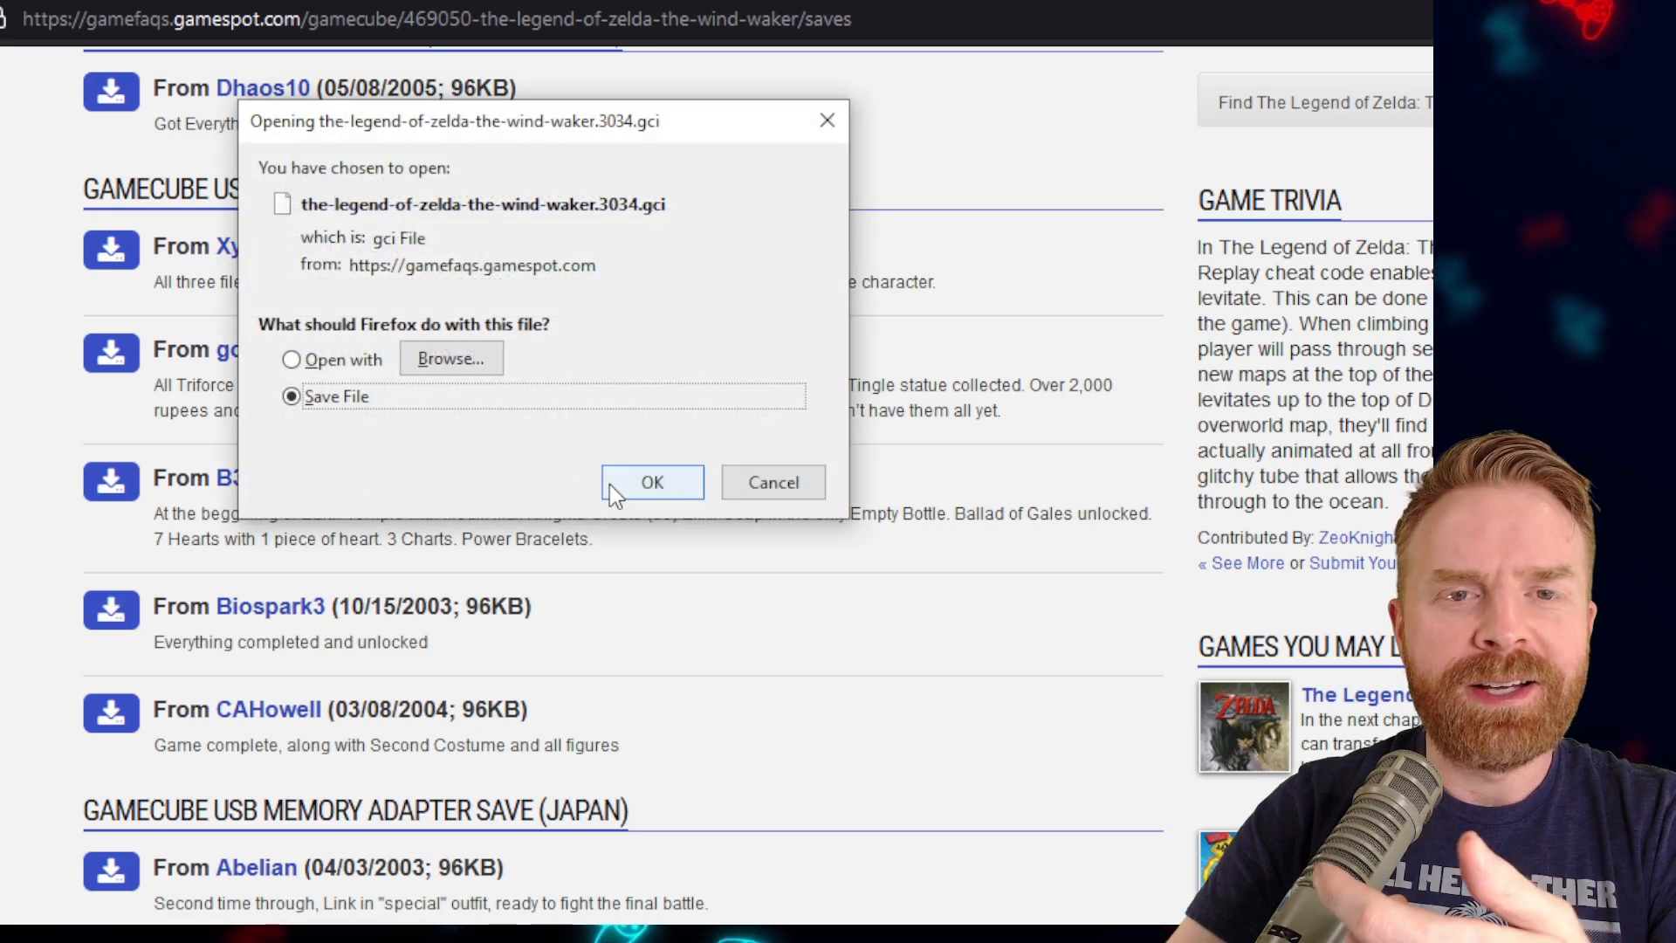
pyautogui.click(651, 482)
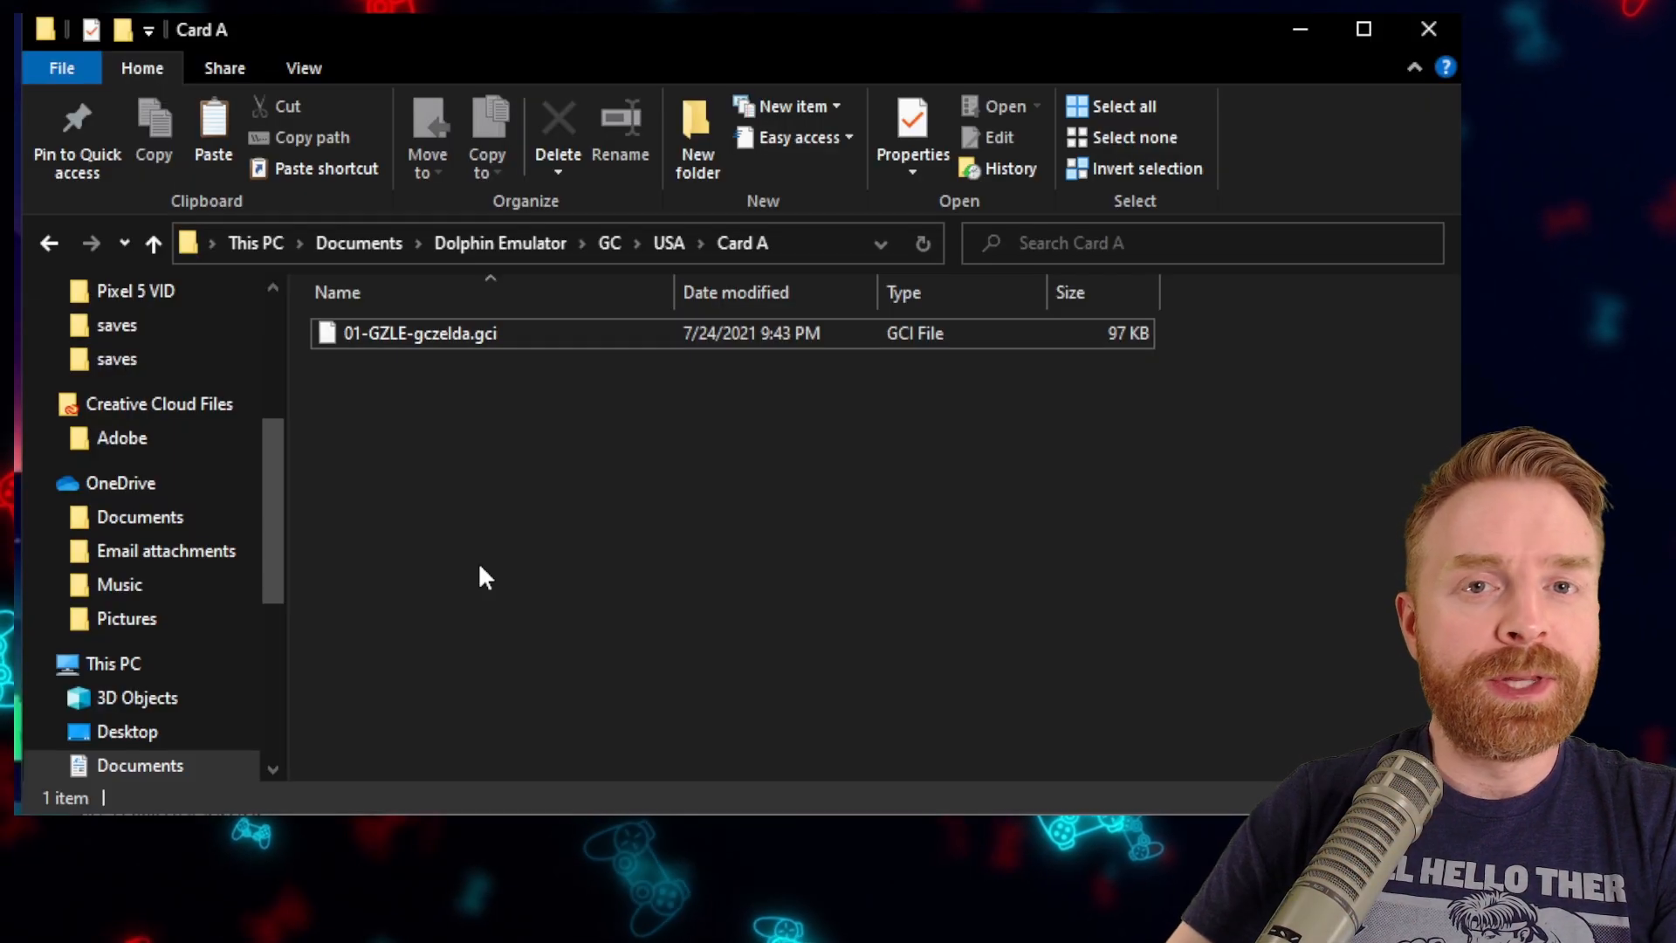
pyautogui.moveTo(615, 470)
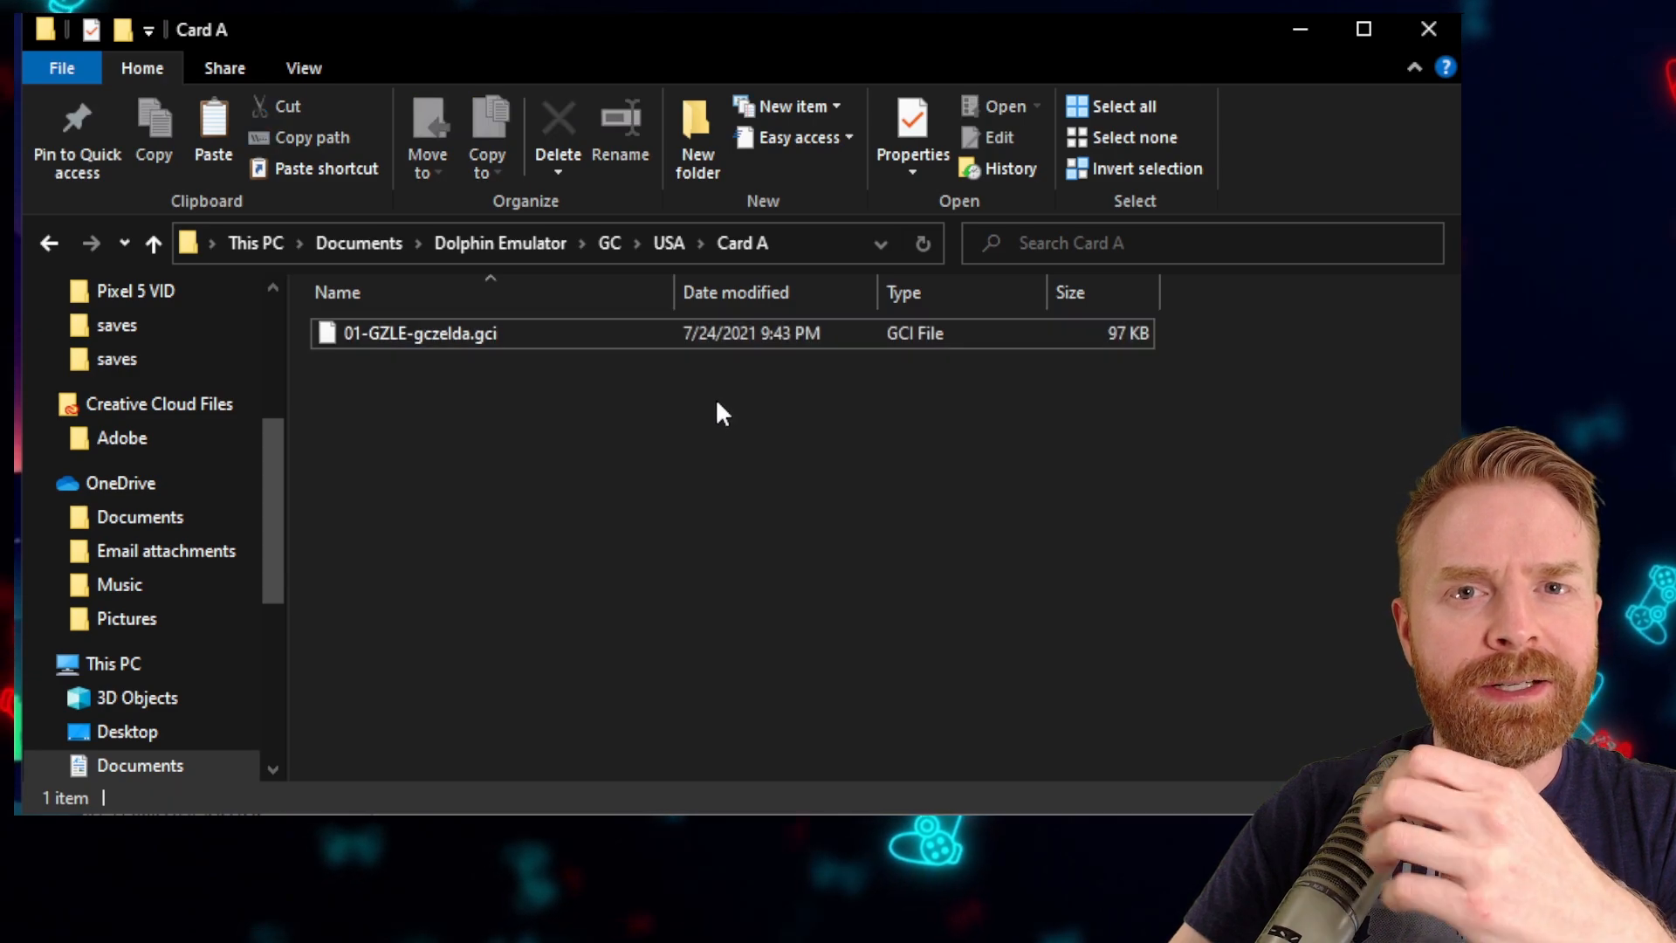
pyautogui.moveTo(741, 428)
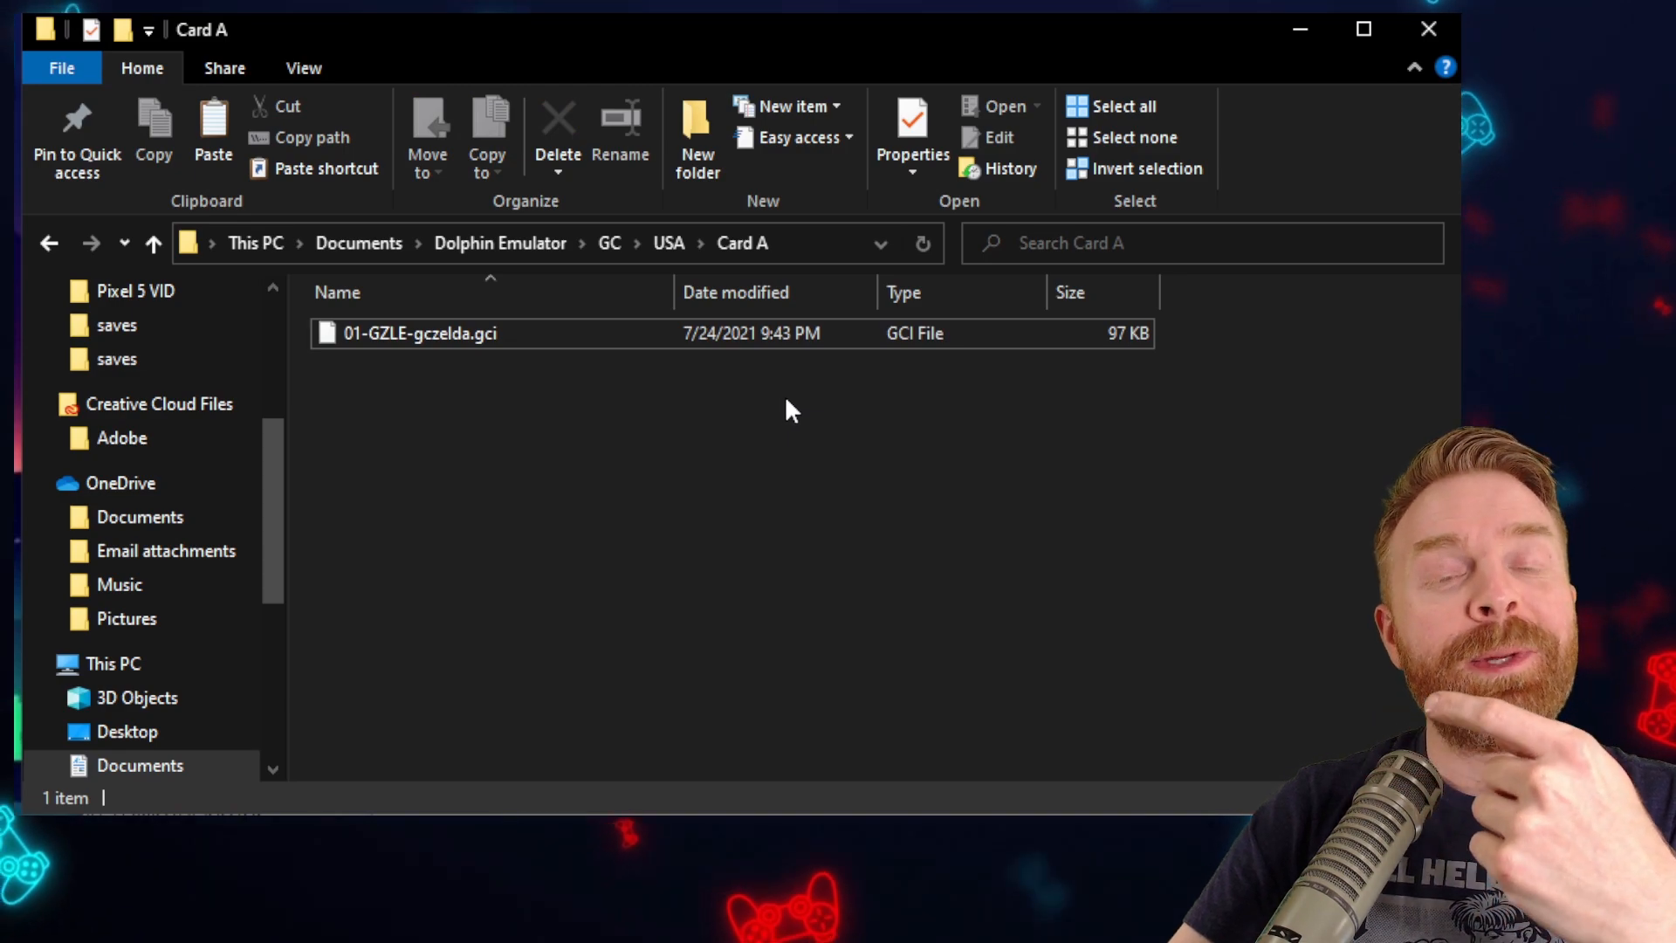
pyautogui.moveTo(626, 468)
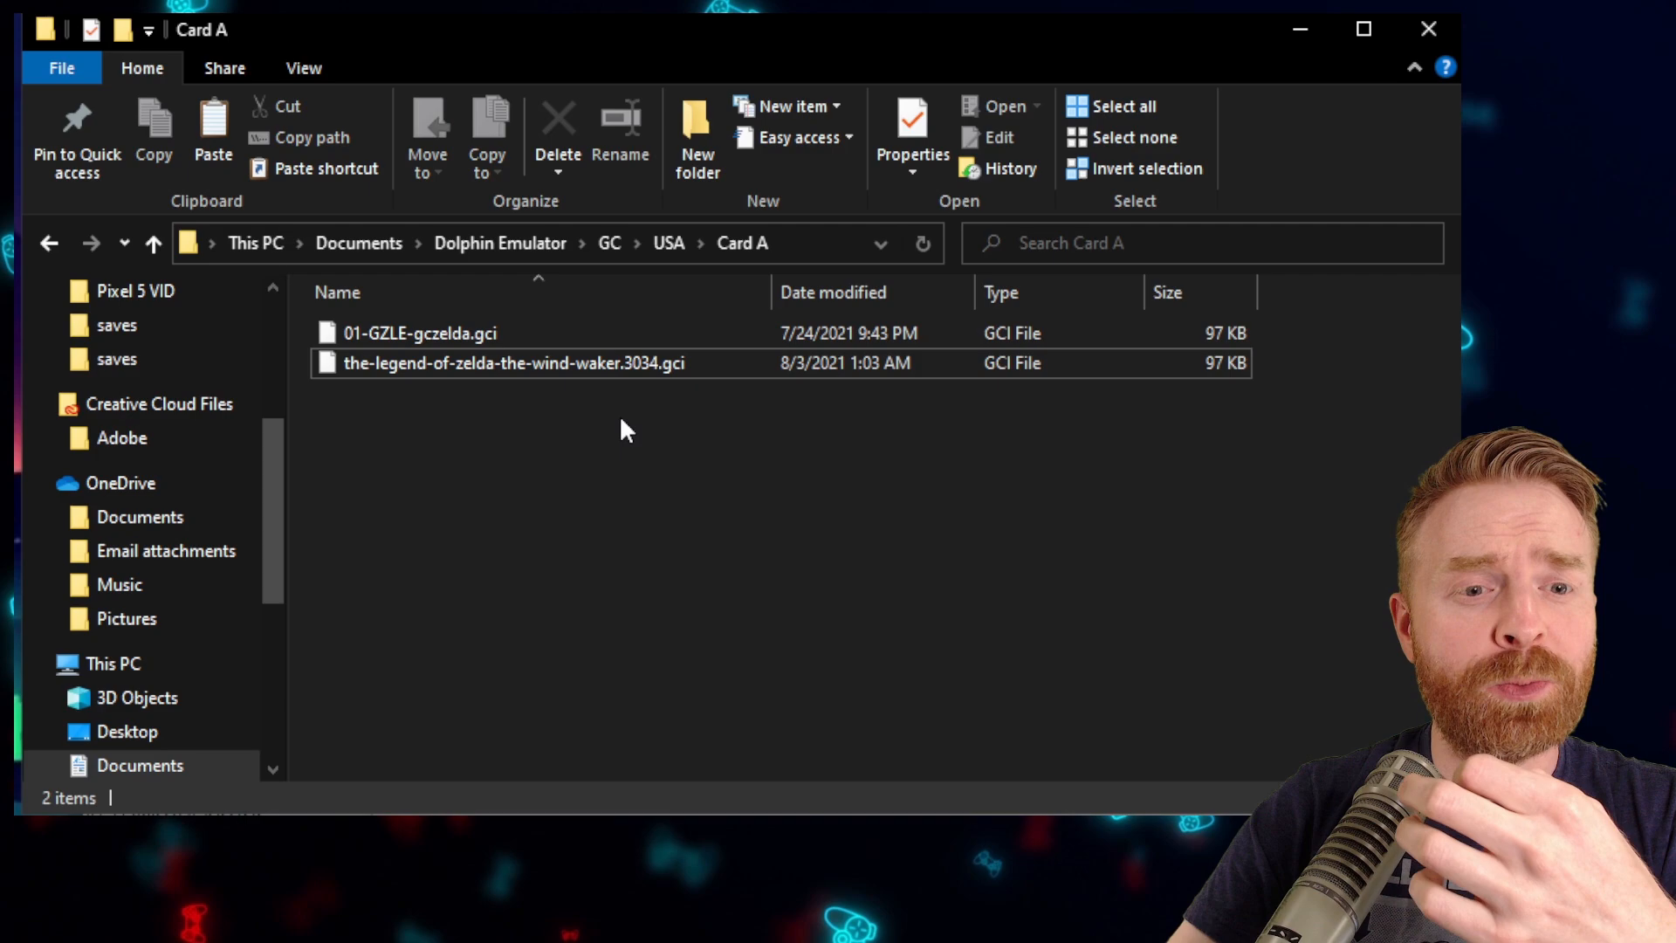
# Select the downloaded Wind Waker .gci in the PC's Card A folder, showing it as 96 KB
pyautogui.click(513, 363)
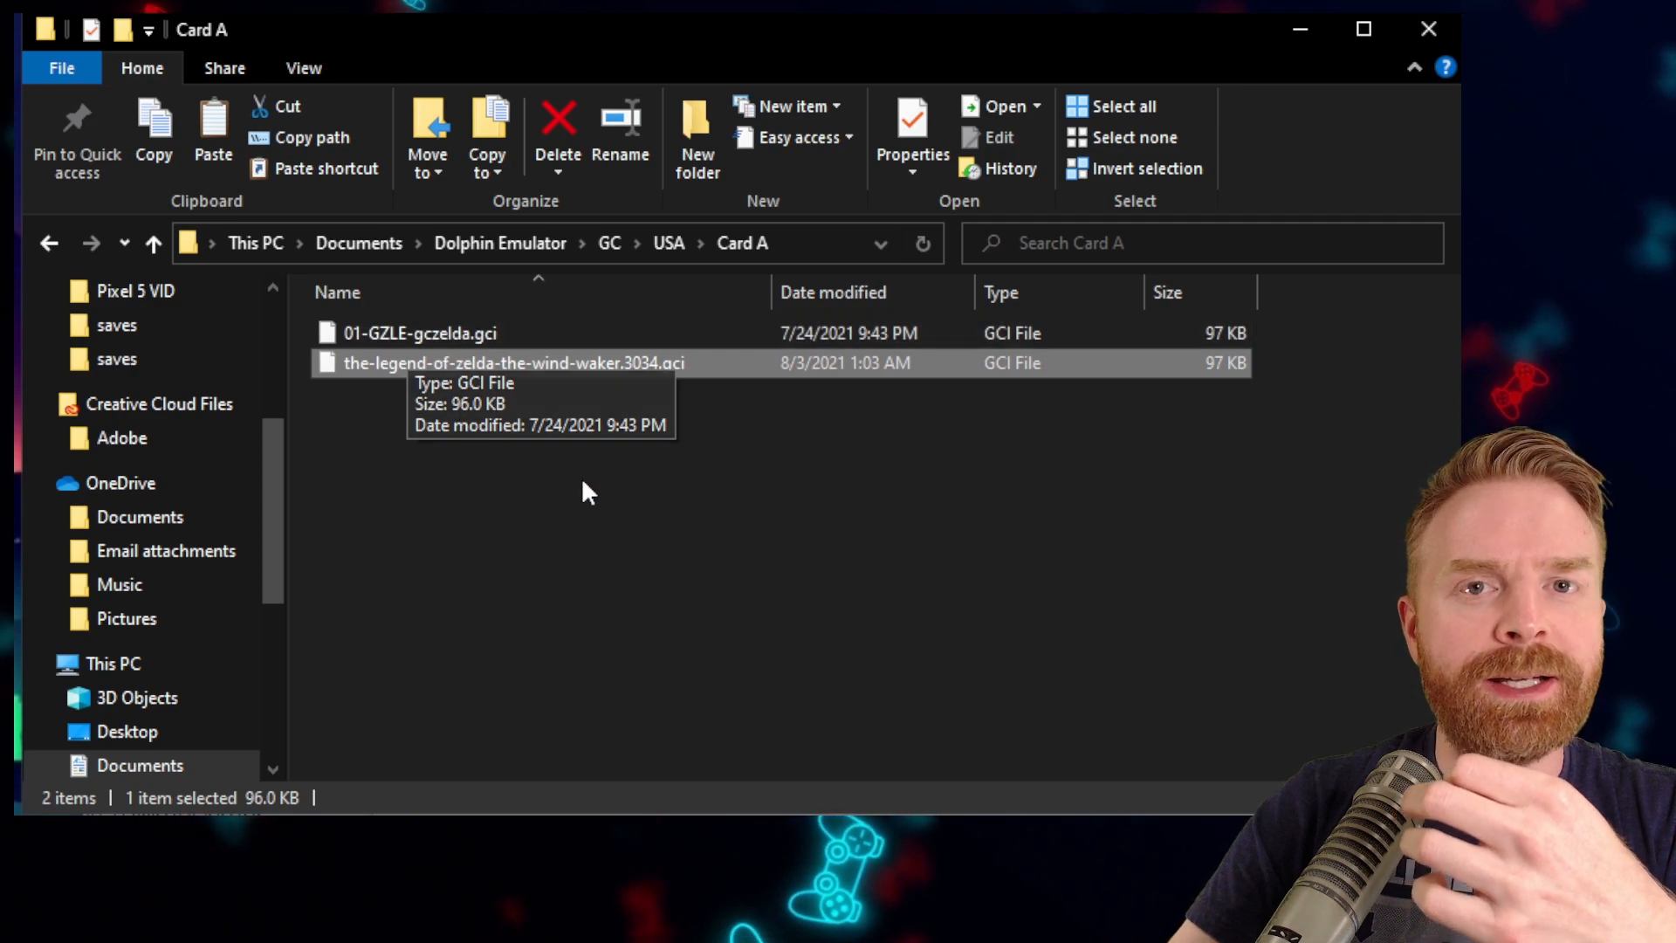
pyautogui.moveTo(685, 550)
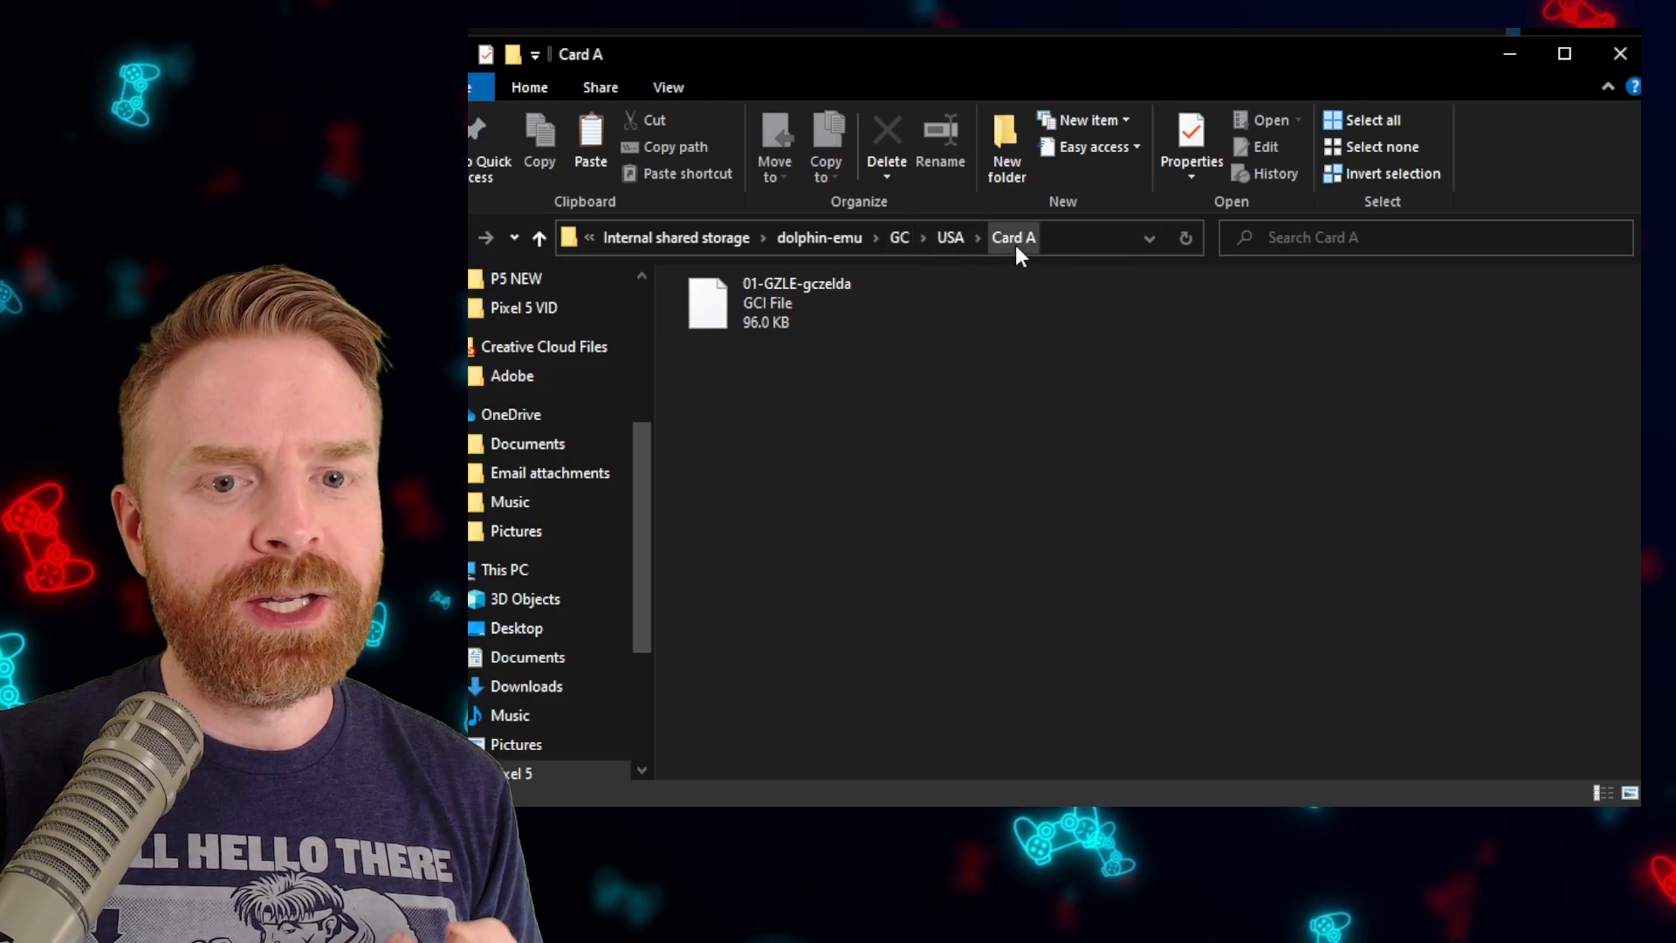
pyautogui.moveTo(992, 346)
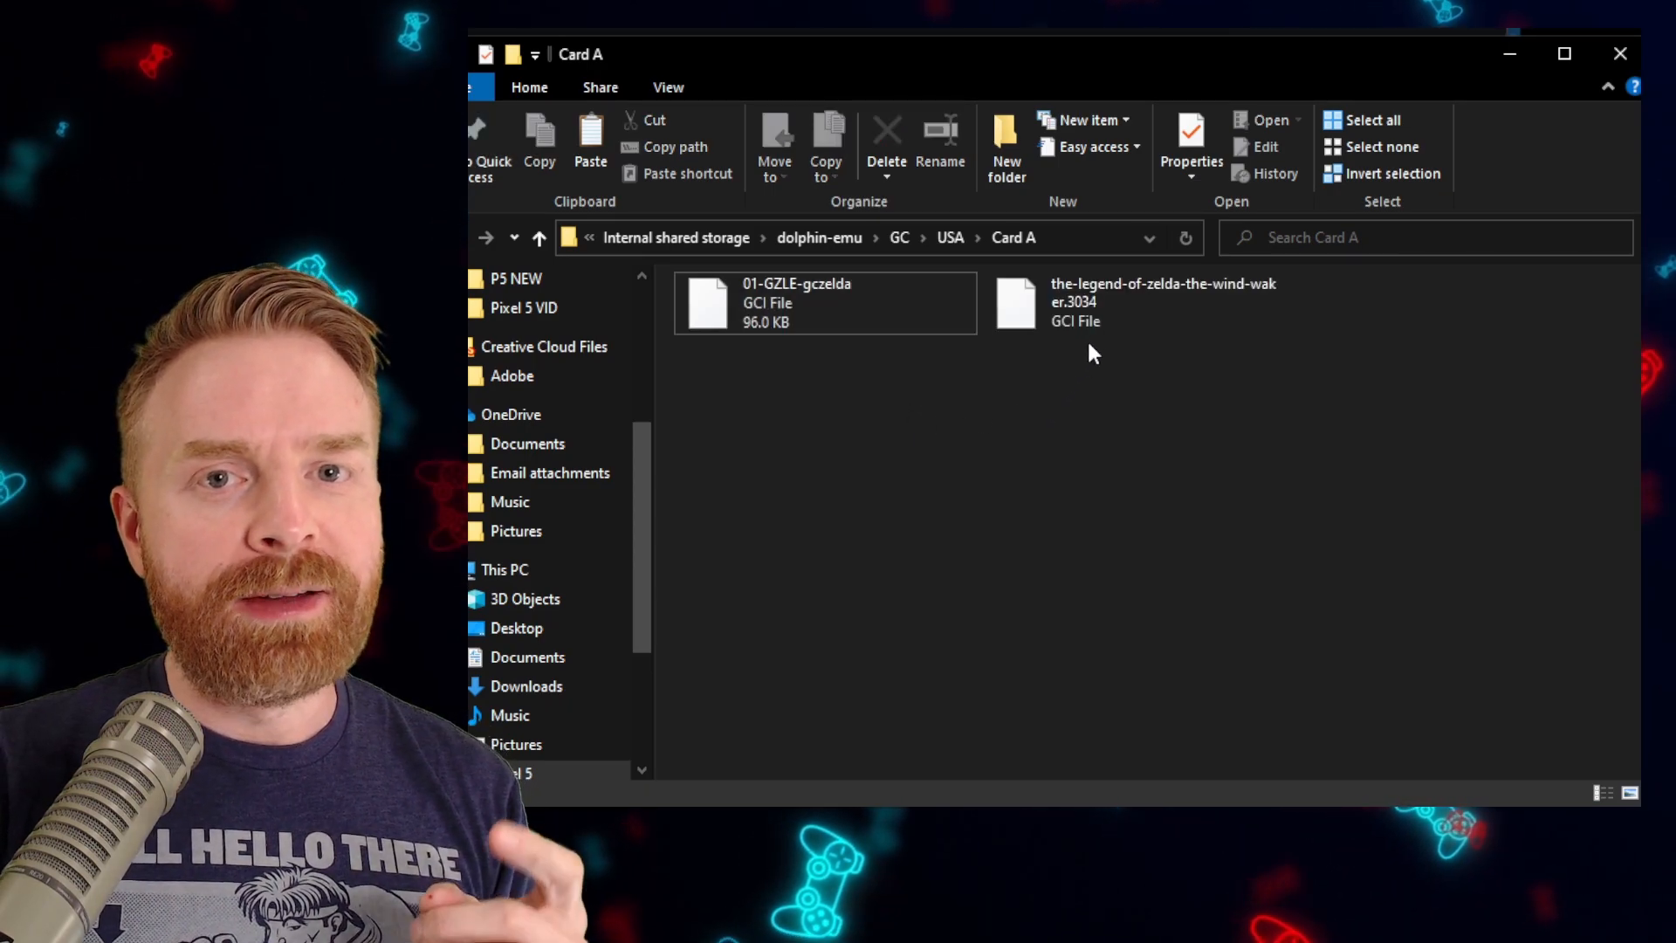
# Delete the old 01-GZLE-gczelda save and rename the downloaded Wind Waker save to 01-GZLE-gczelda
pyautogui.click(1133, 302)
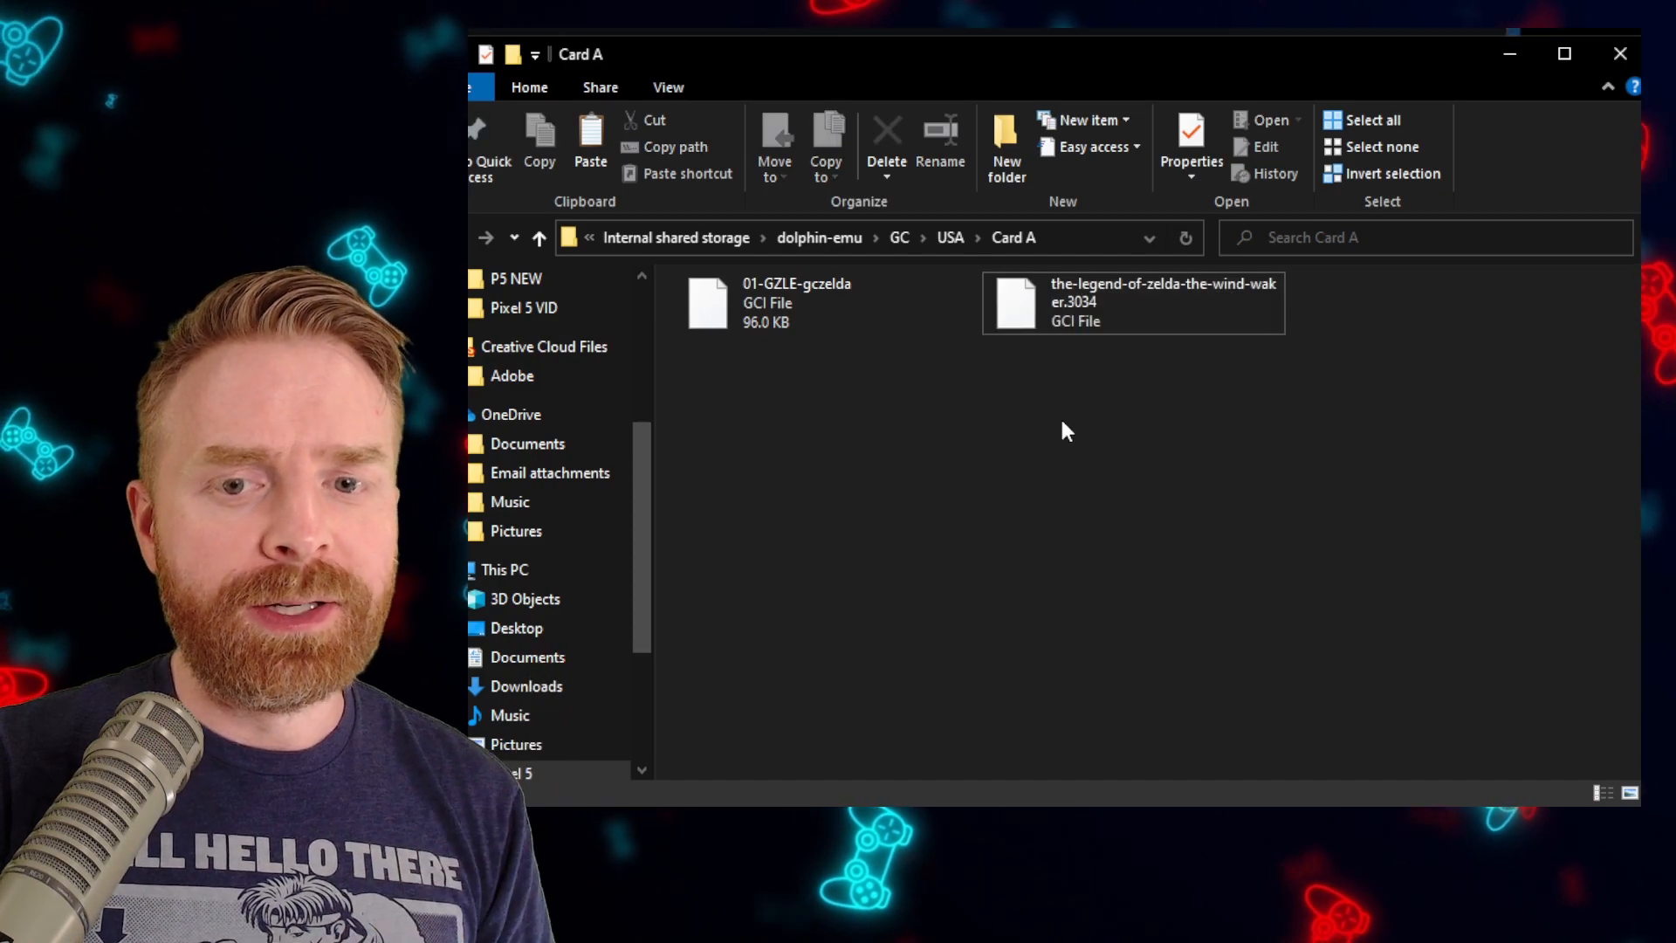
pyautogui.moveTo(1152, 302)
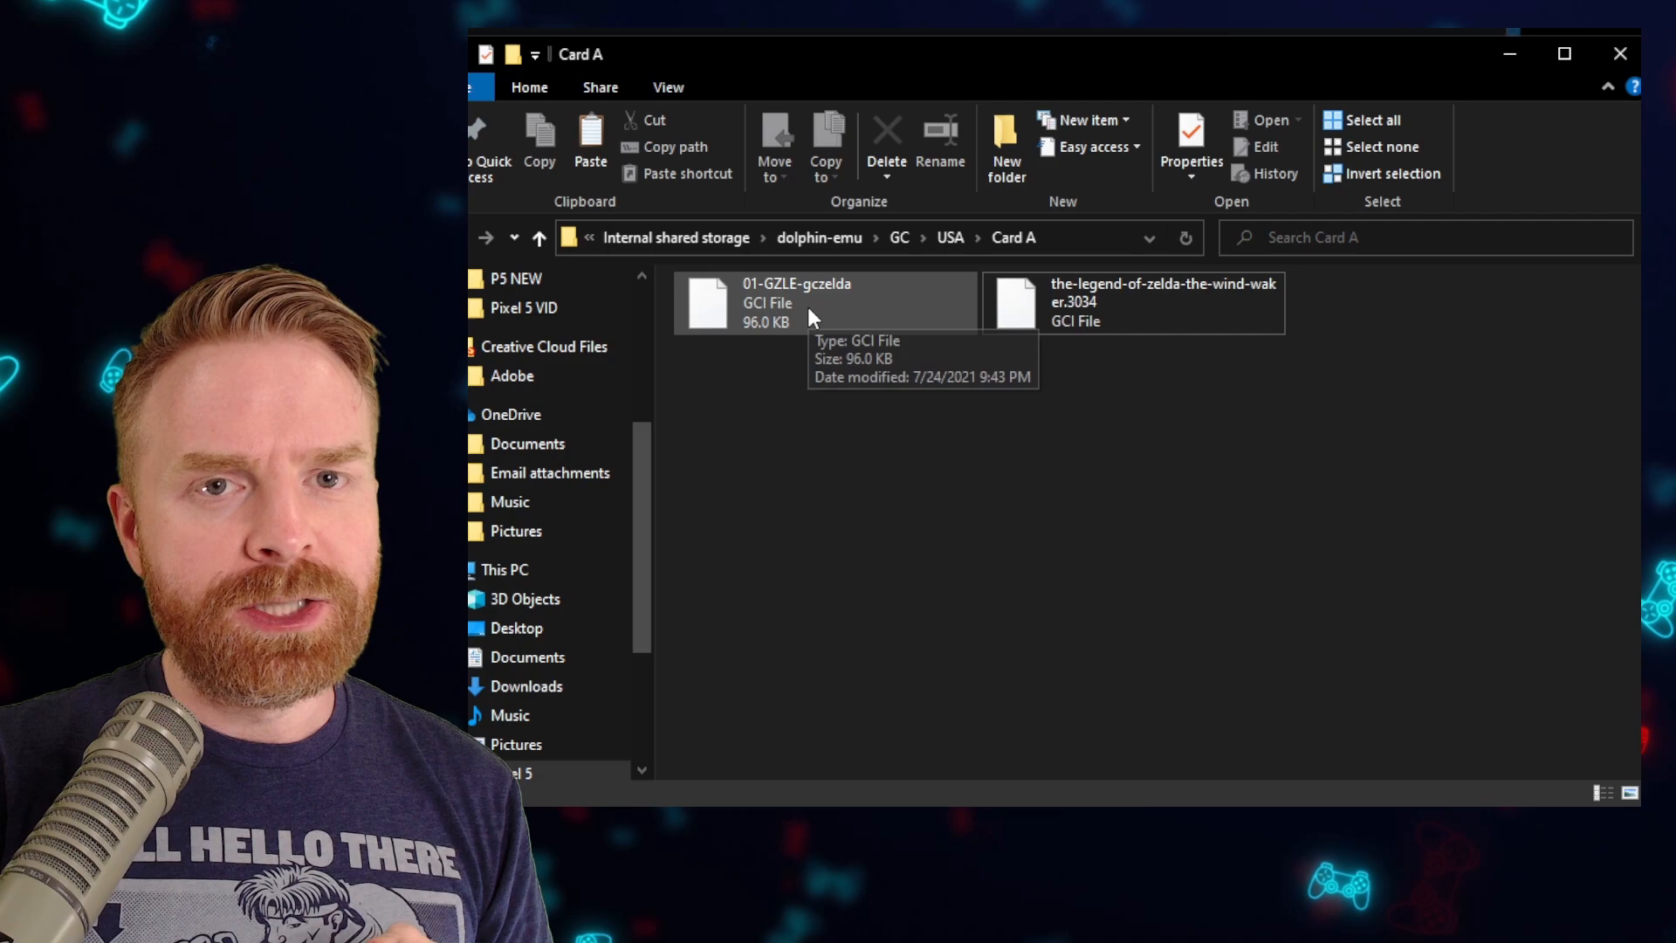
pyautogui.click(797, 303)
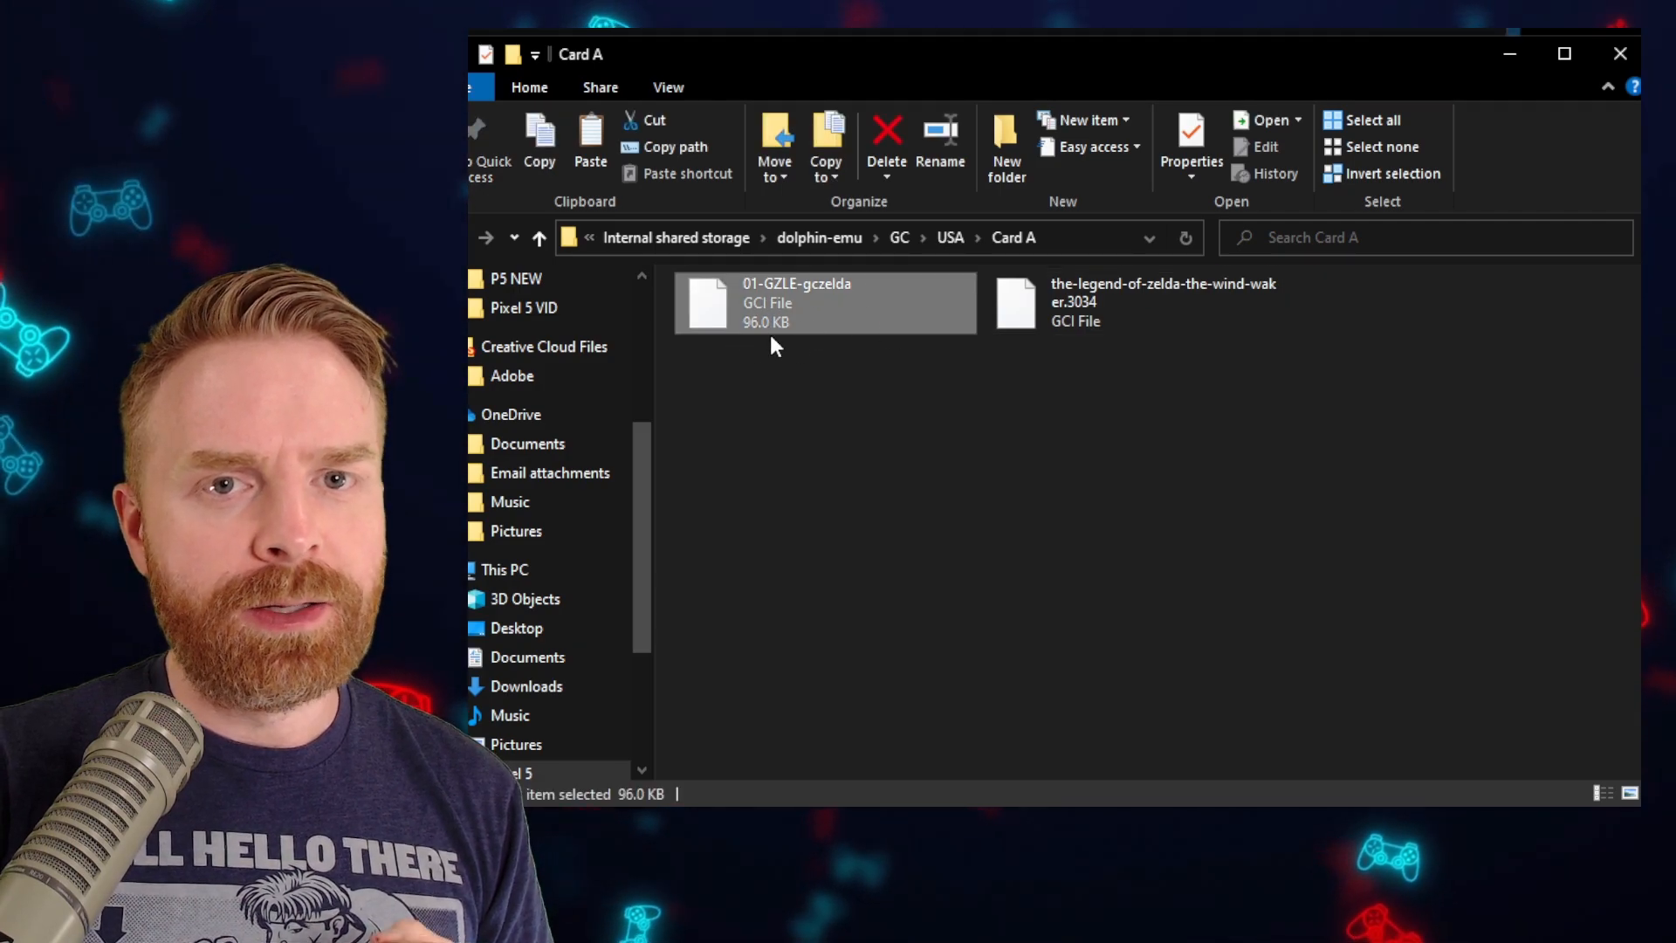
pyautogui.moveTo(1097, 321)
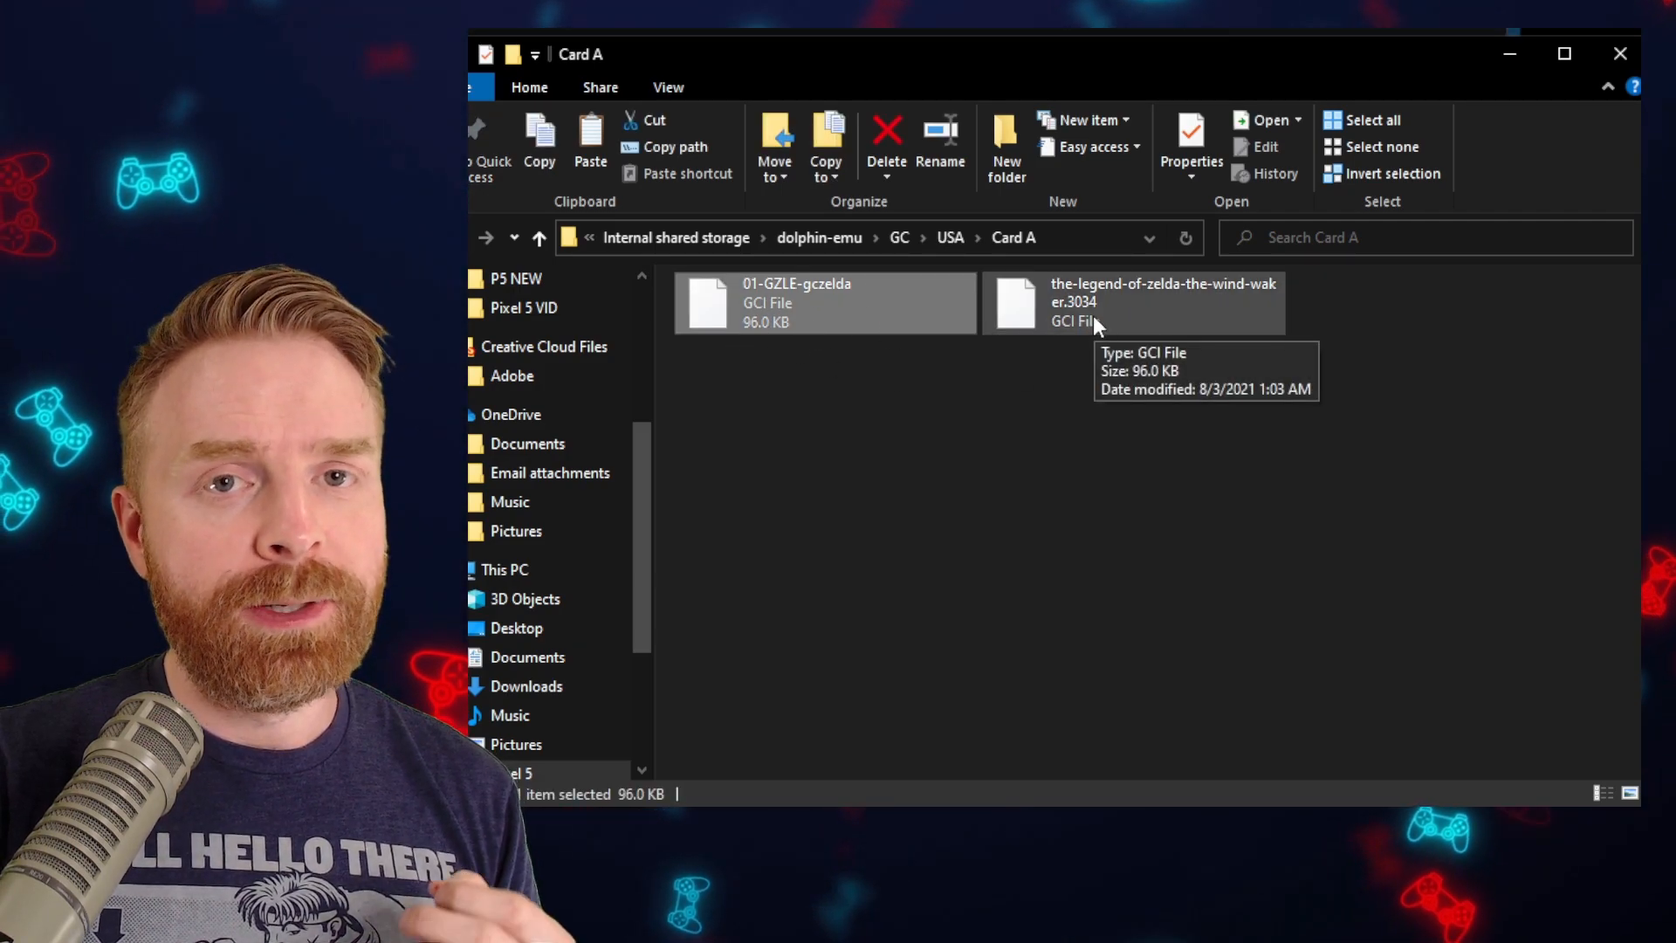
pyautogui.click(885, 139)
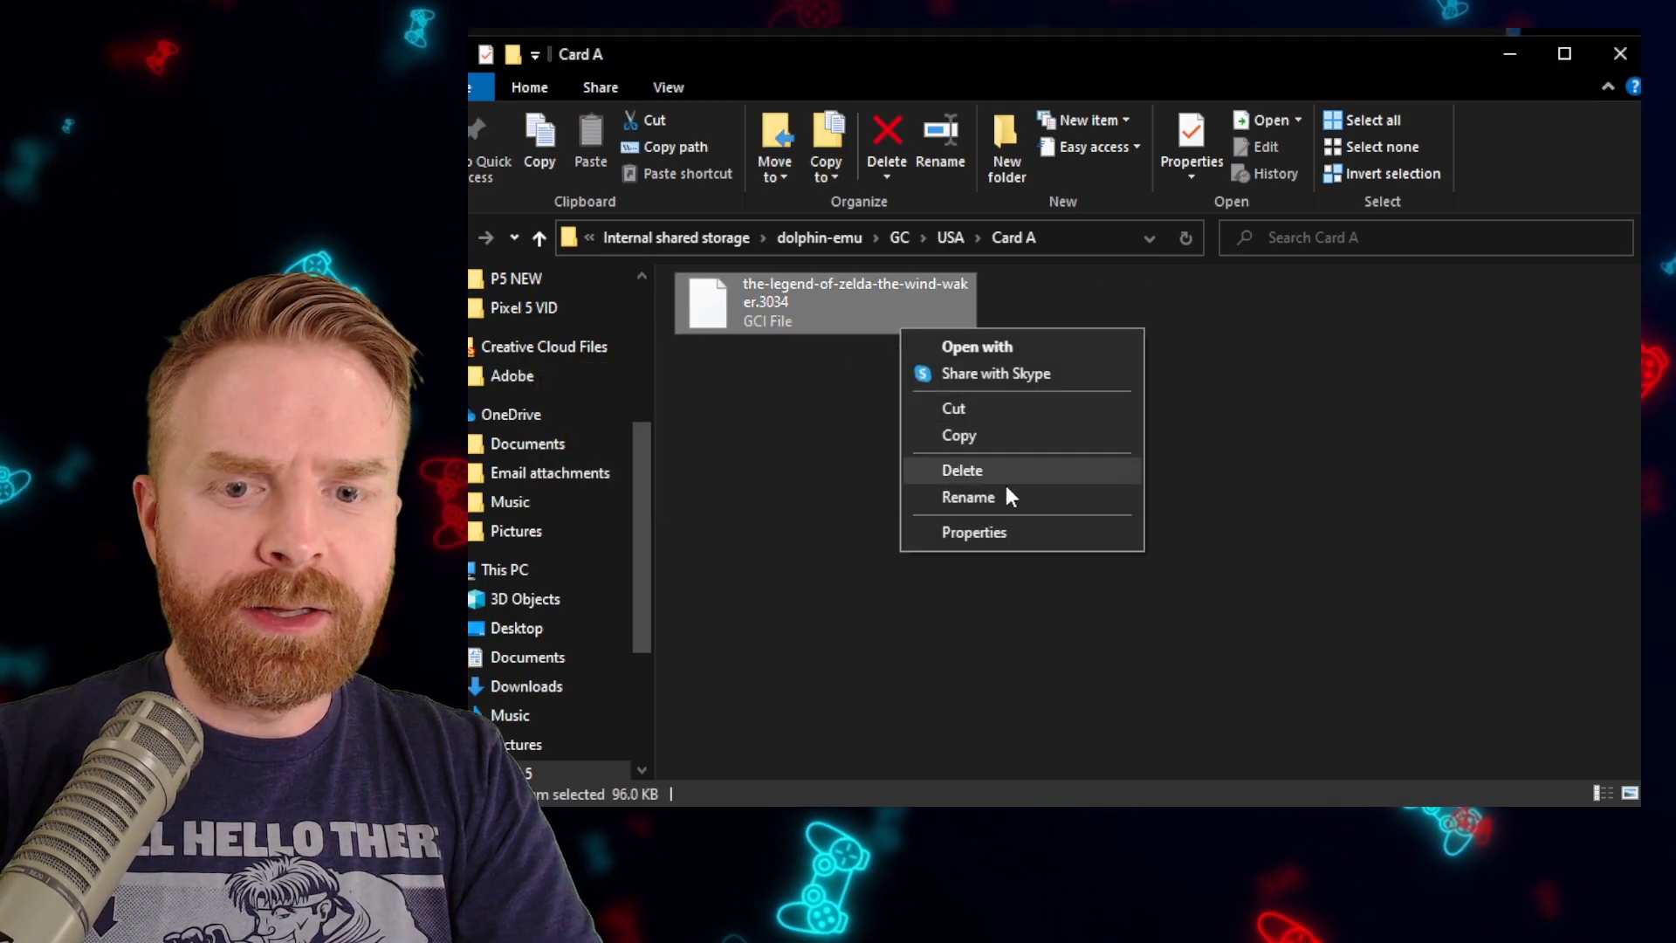
pyautogui.click(968, 496)
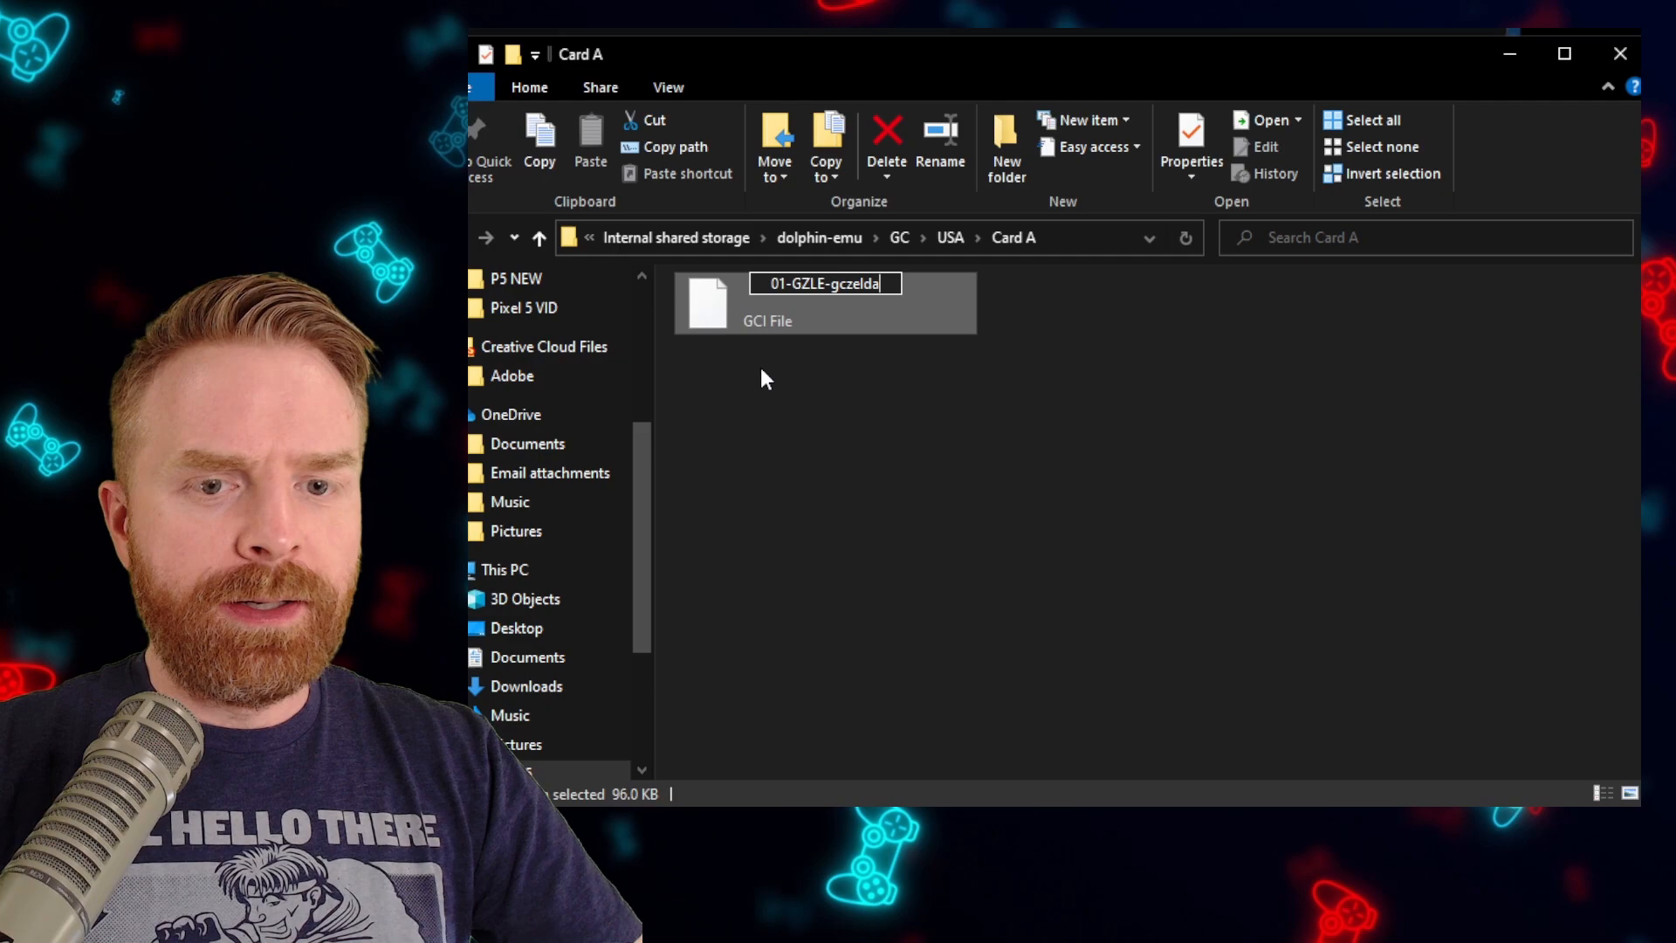